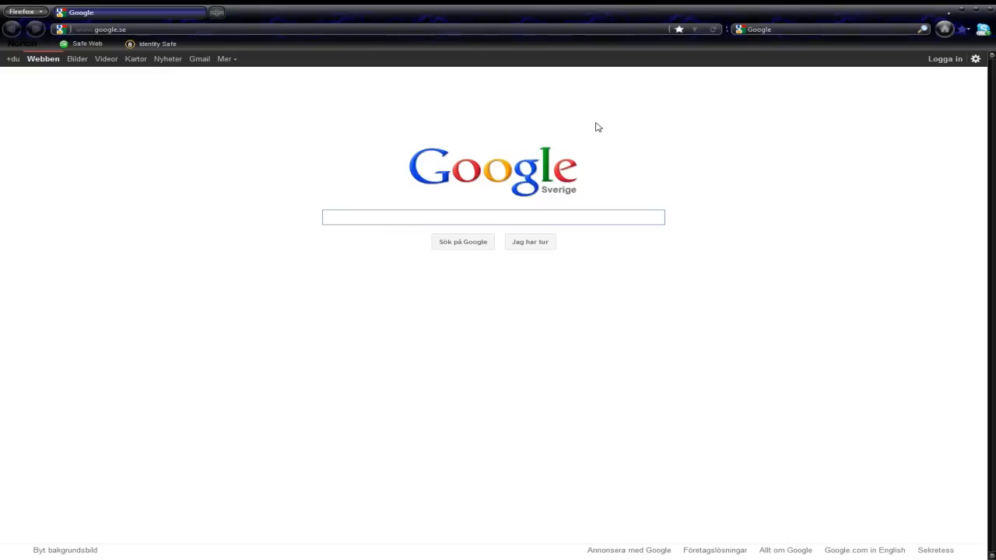
Clear the google.se address from the Firefox address bar for a new entry
{"action": "left_click", "coordinate": [492, 218]}
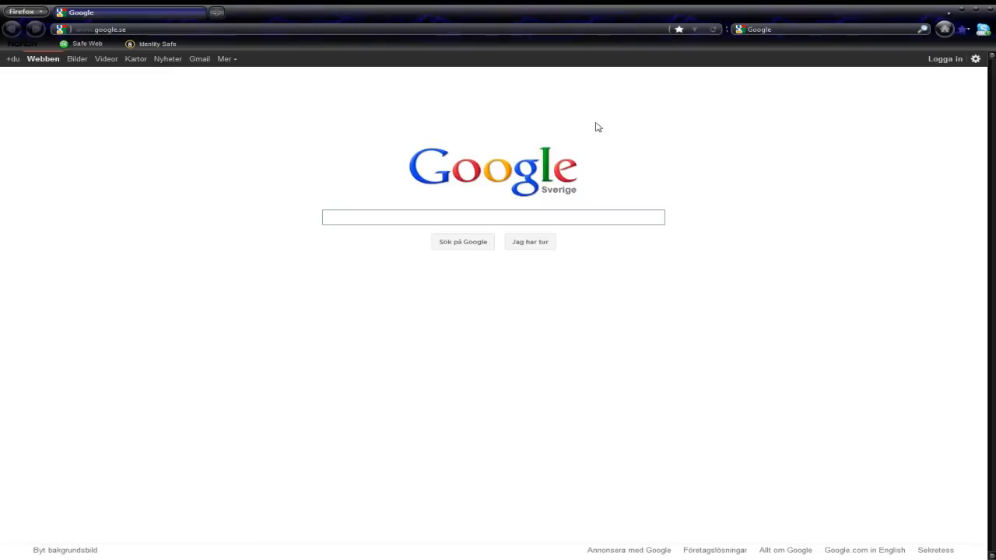
{"action": "left_click", "coordinate": [492, 218]}
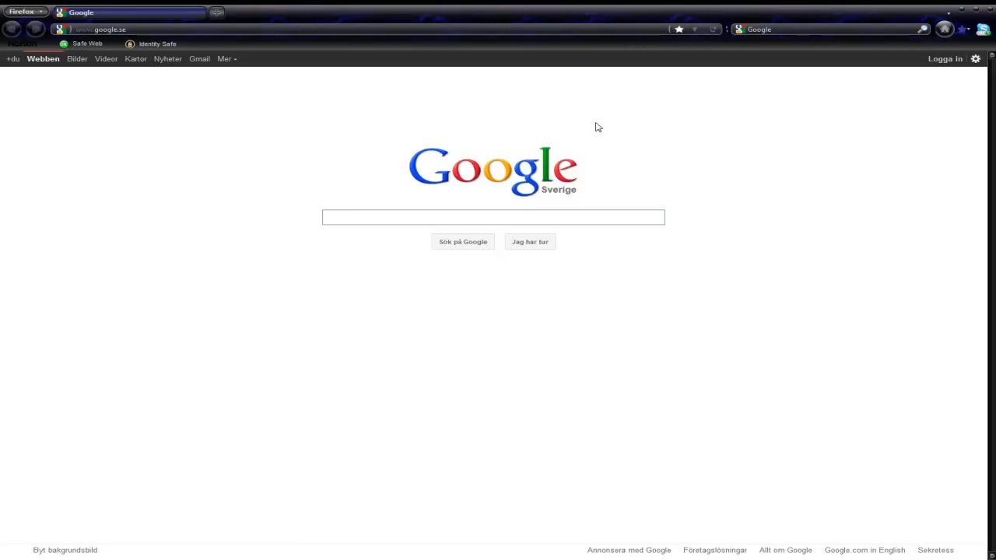
{"action": "left_click", "coordinate": [492, 217]}
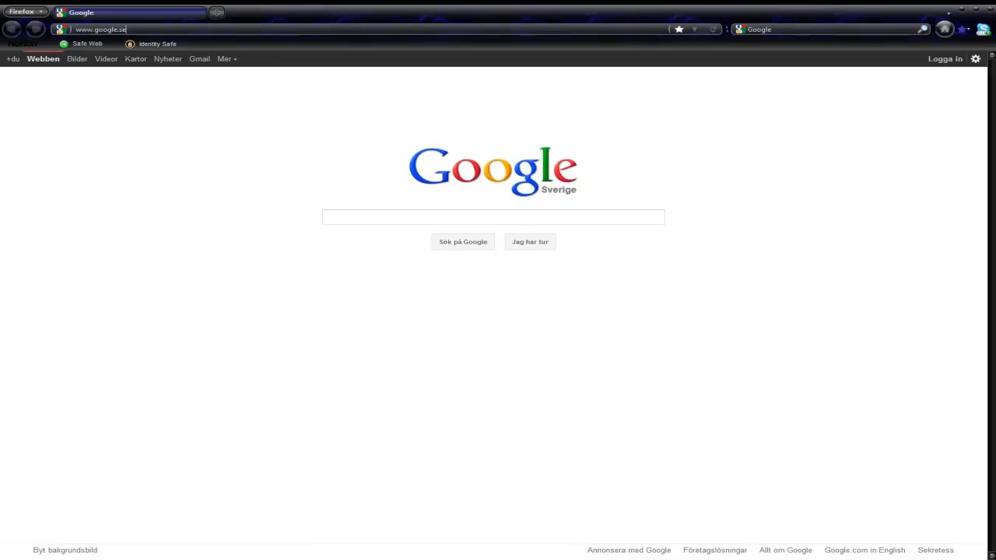
{"action": "left_click", "coordinate": [492, 218]}
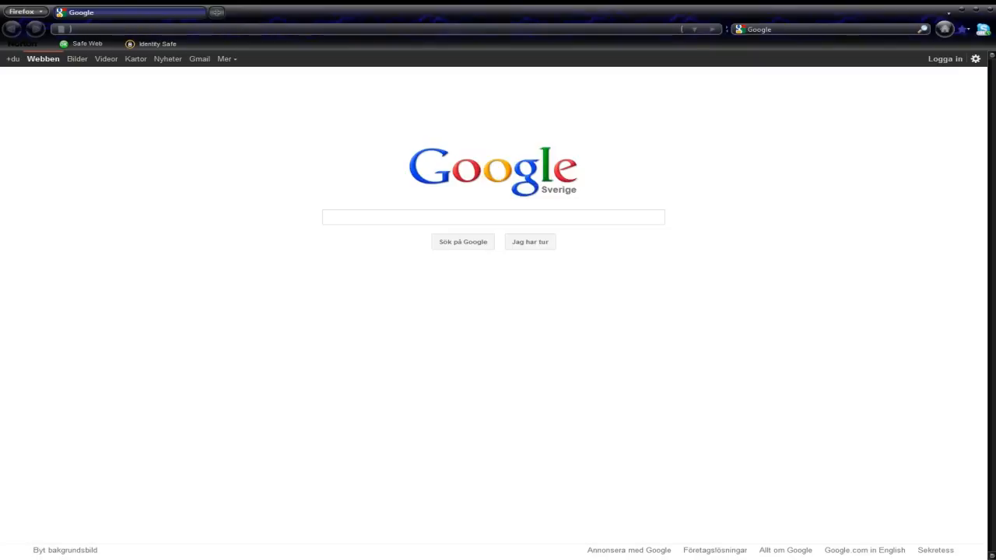
Search Google for 'Whats my IP address' to find the public IP
{"action": "left_click", "coordinate": [492, 218]}
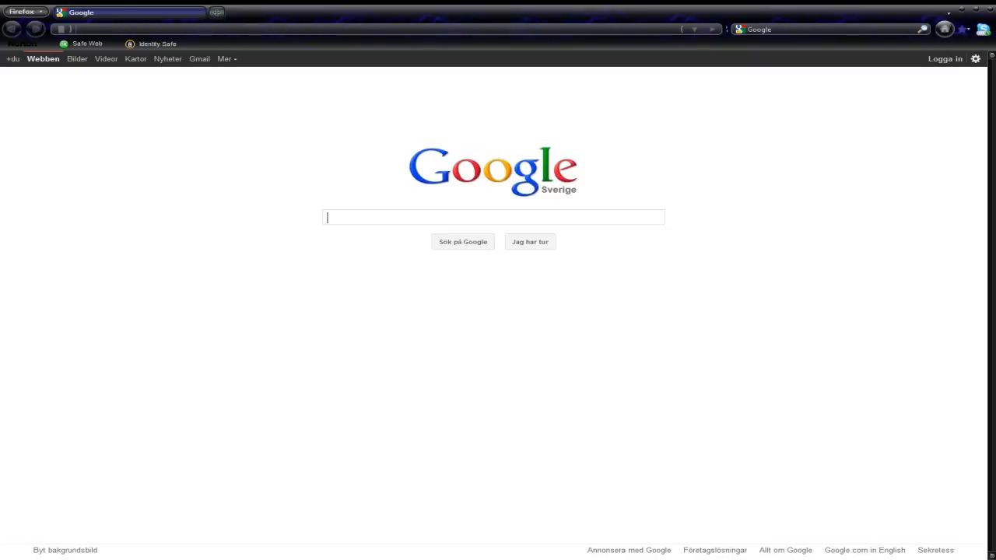
{"action": "type", "text": "Whats"}
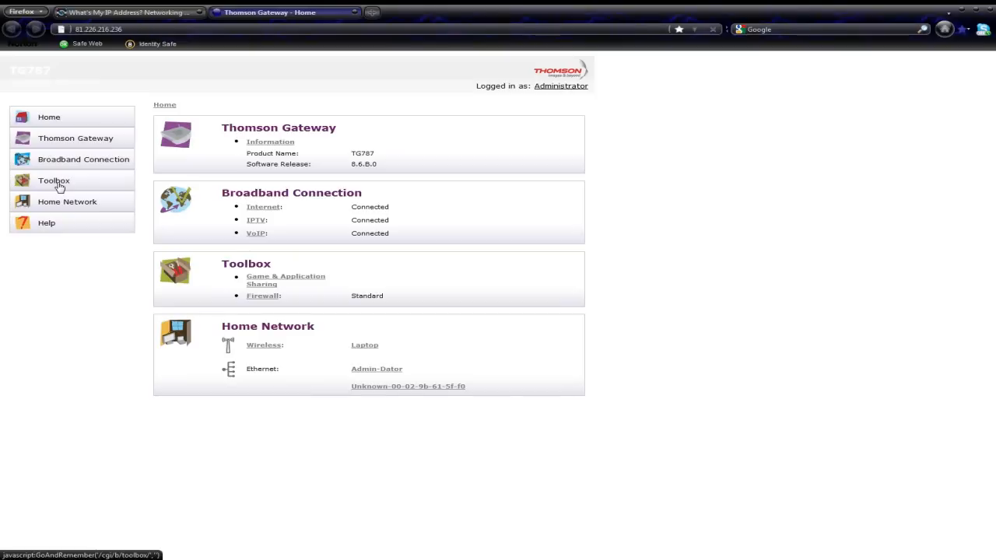
Go through Toolbox to the Game & Application Sharing page
{"action": "left_click", "coordinate": [53, 180]}
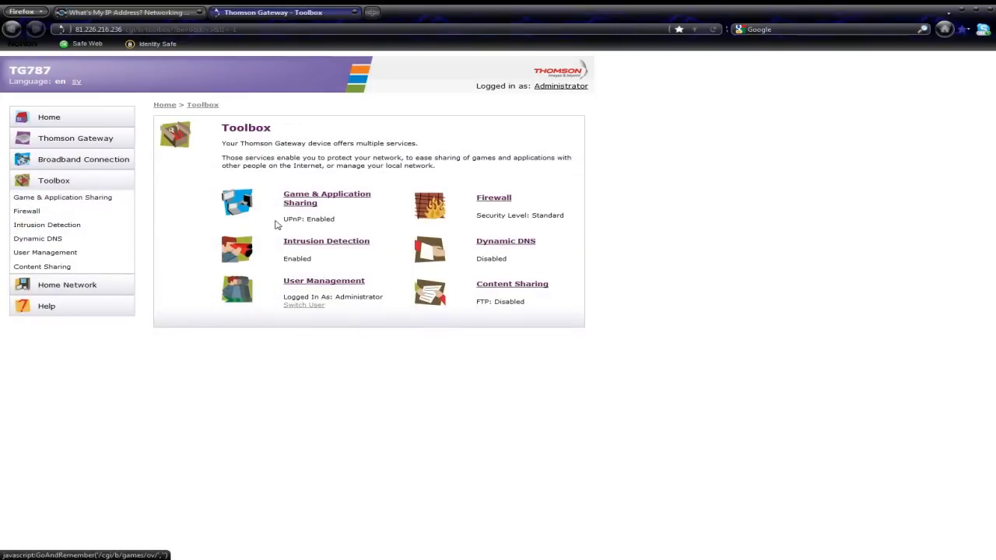
{"action": "mouse_move", "coordinate": [335, 202]}
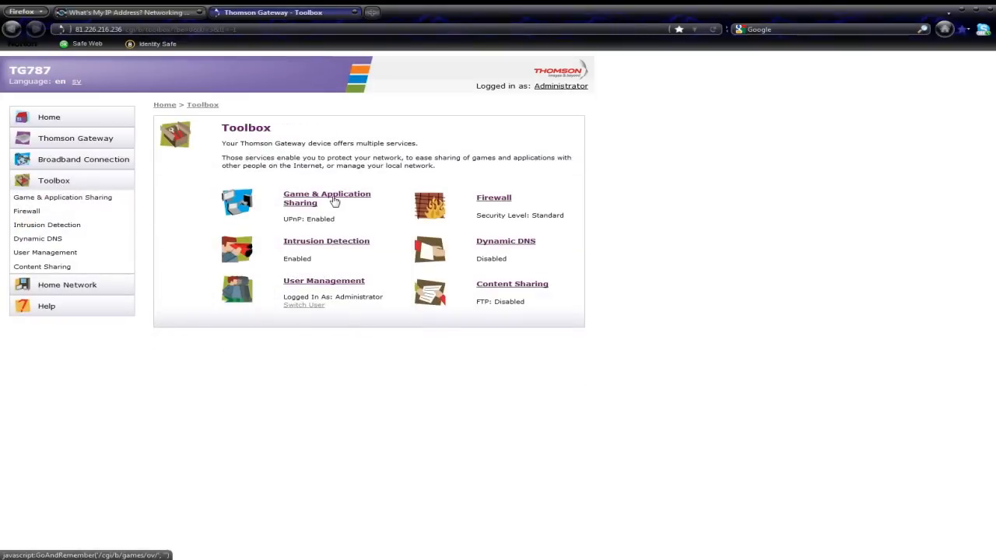
{"action": "left_click", "coordinate": [326, 198]}
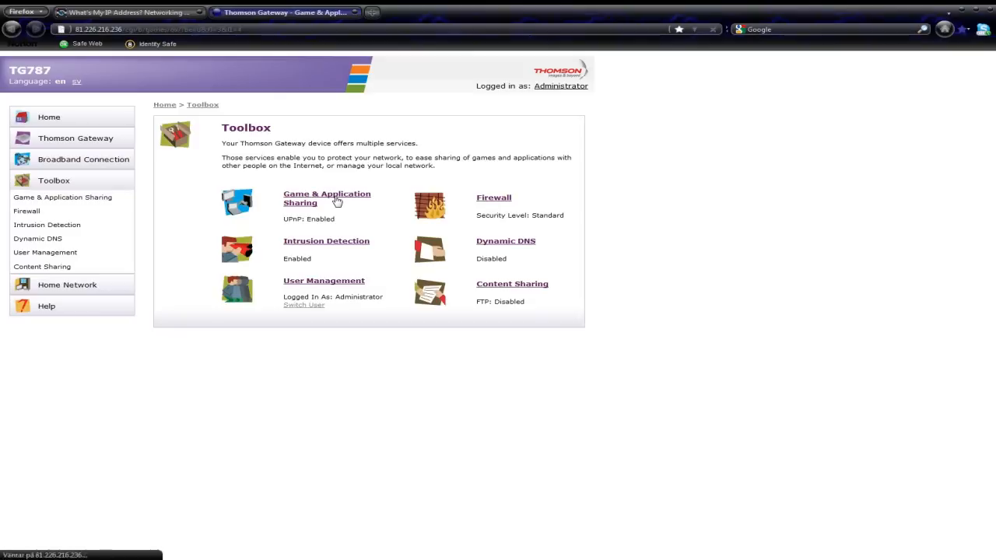
{"action": "left_click", "coordinate": [327, 197]}
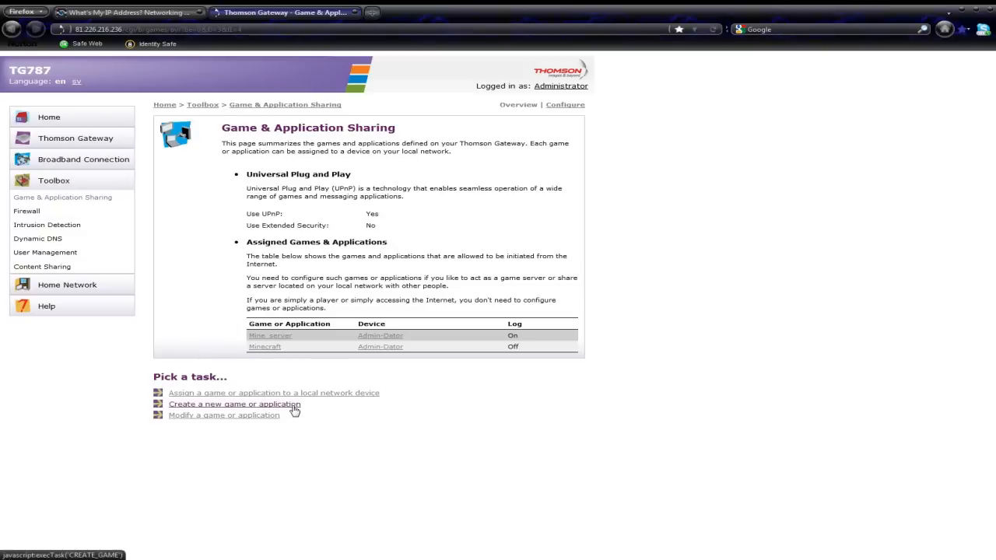
Start a new game or application and name it Mineserver
{"action": "left_click", "coordinate": [234, 405]}
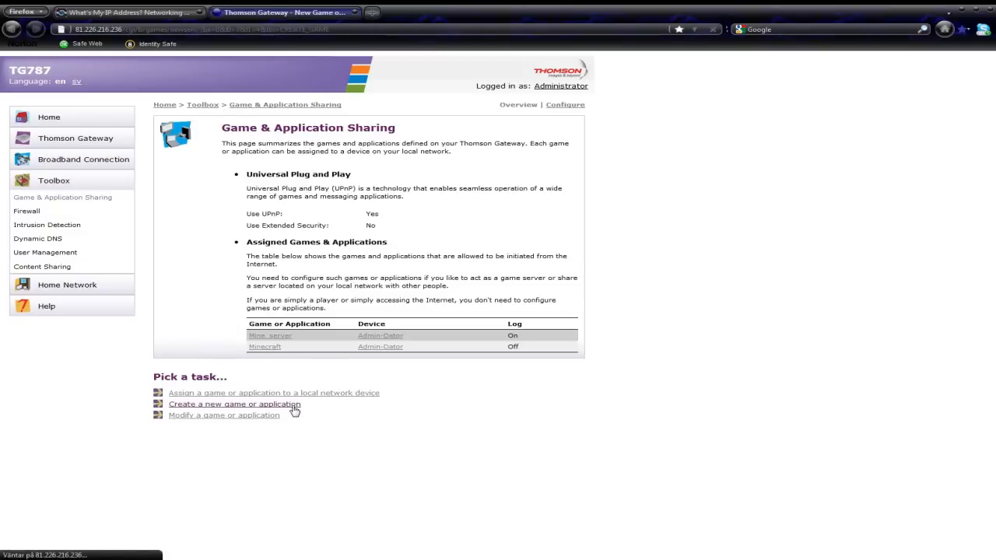
{"action": "left_click", "coordinate": [233, 404]}
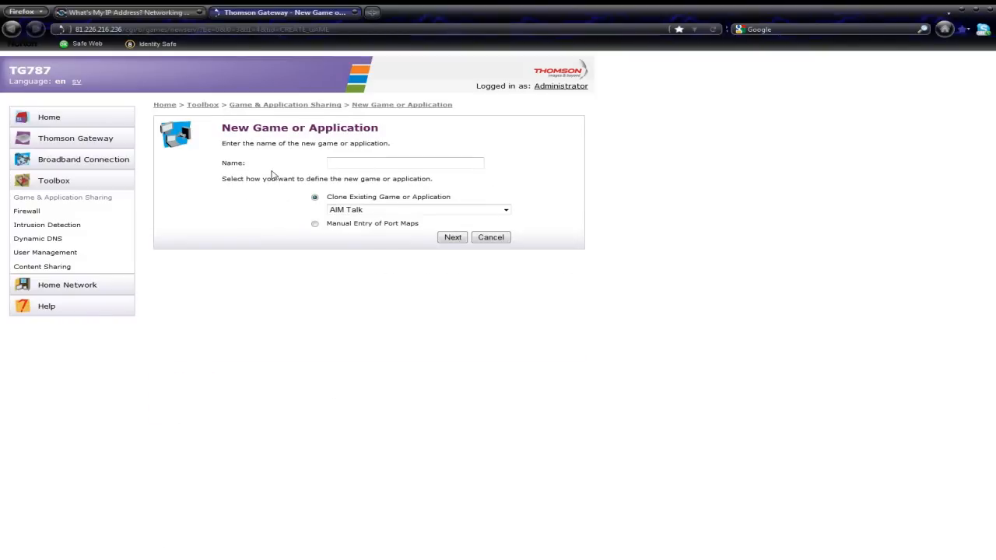
{"action": "type", "text": "M"}
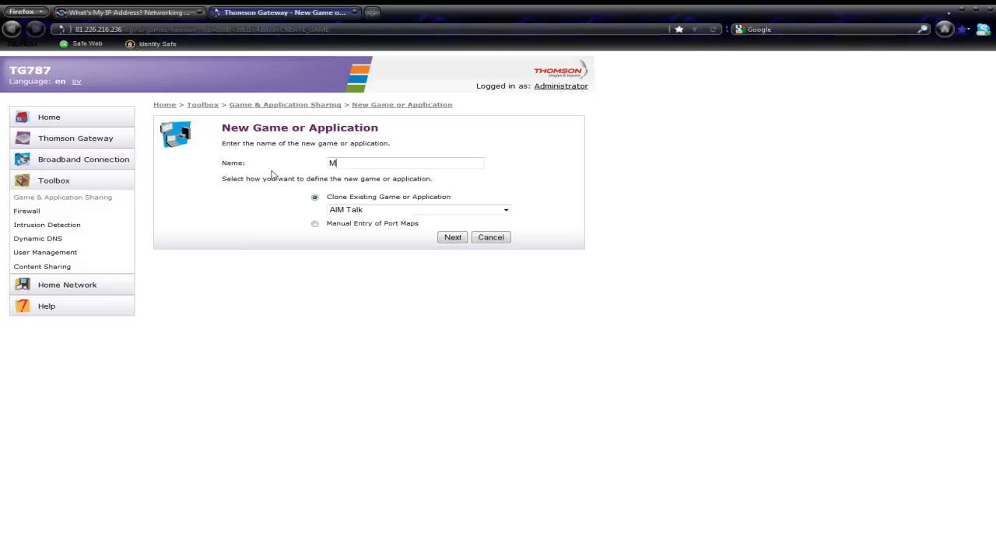
{"action": "type", "text": "ine"}
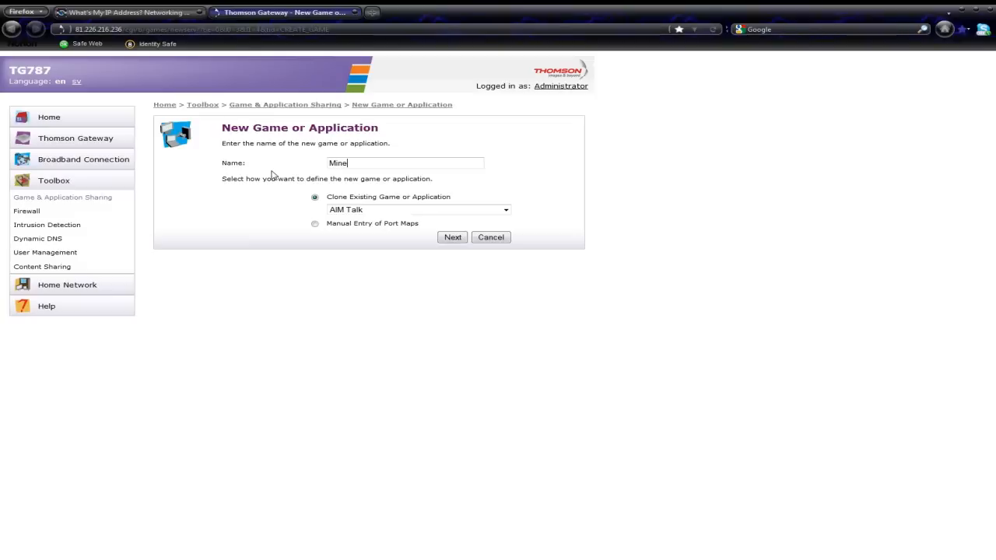
{"action": "type", "text": "server"}
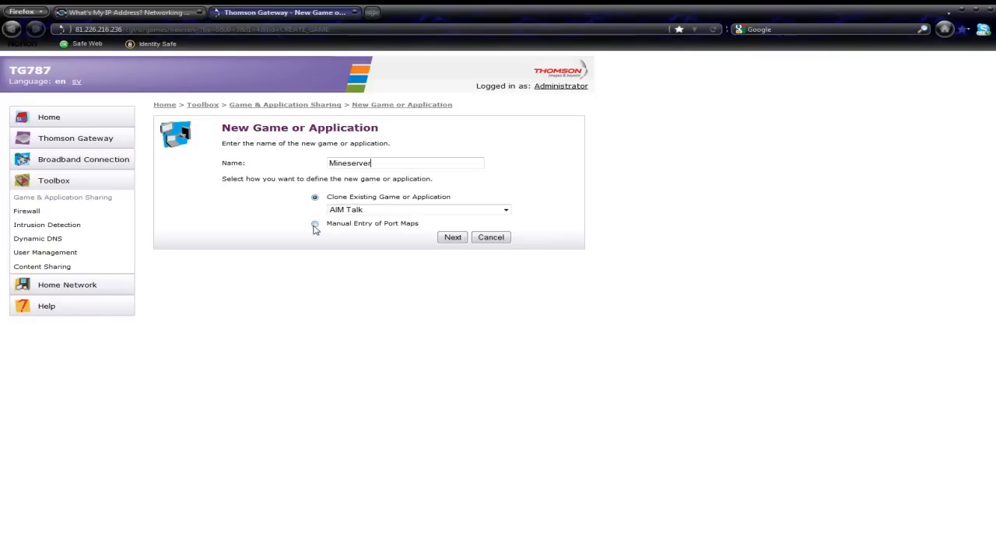
Choose Manual Entry of Port Maps and continue to the next step
{"action": "left_click", "coordinate": [314, 225]}
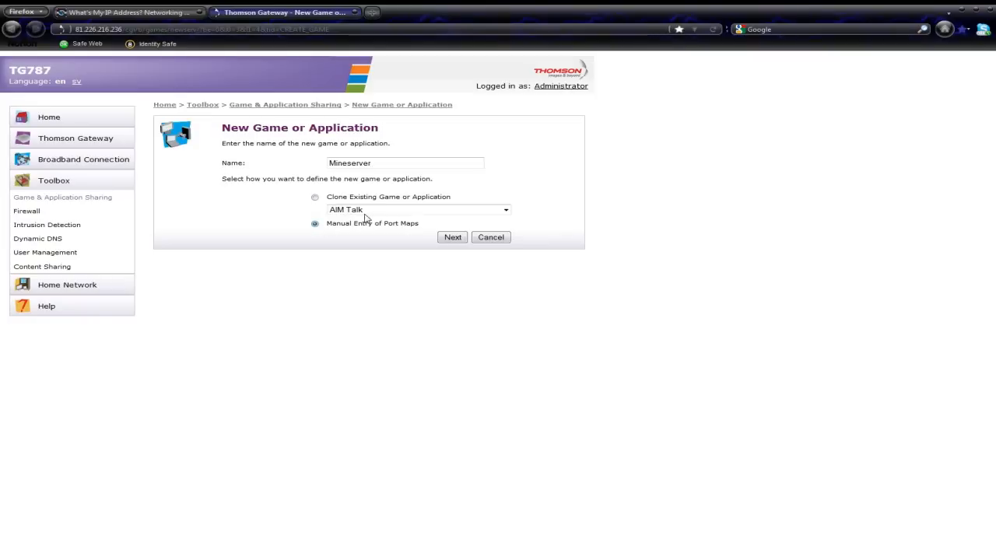
{"action": "left_click", "coordinate": [452, 236]}
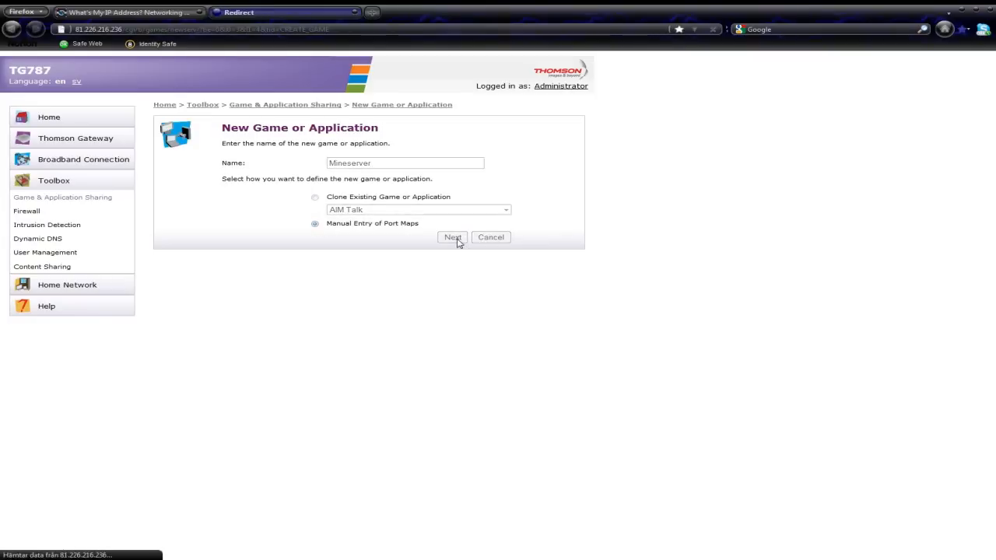
{"action": "left_click", "coordinate": [453, 237]}
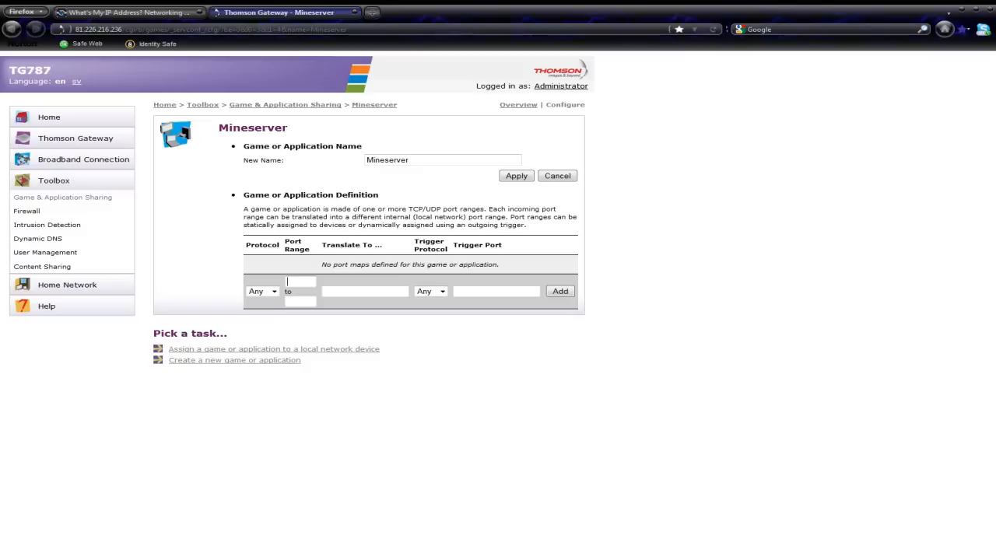
Add a port map with Protocol Any, range 25565 to 25565, translating to 25565
{"action": "type", "text": "25565"}
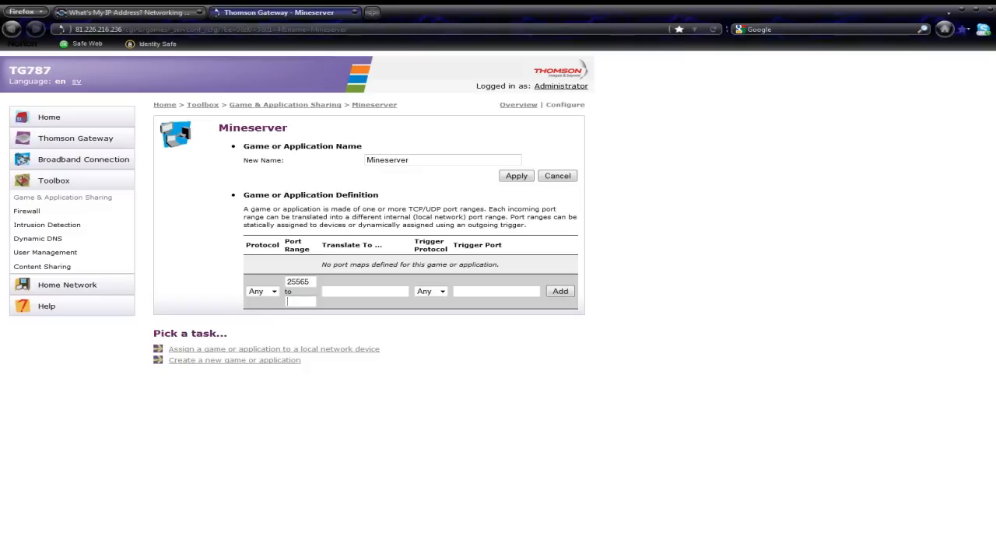
{"action": "type", "text": "25565"}
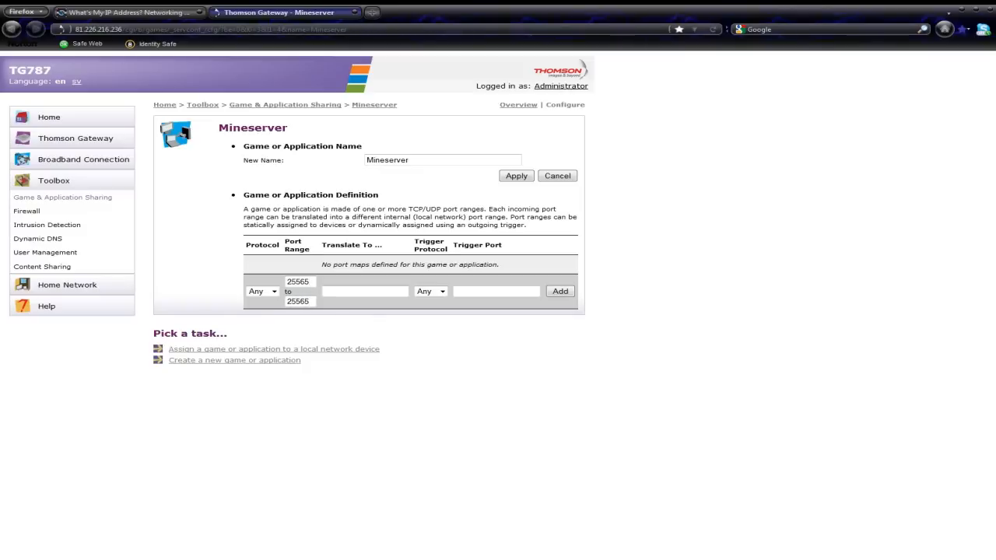
{"action": "type", "text": "25565"}
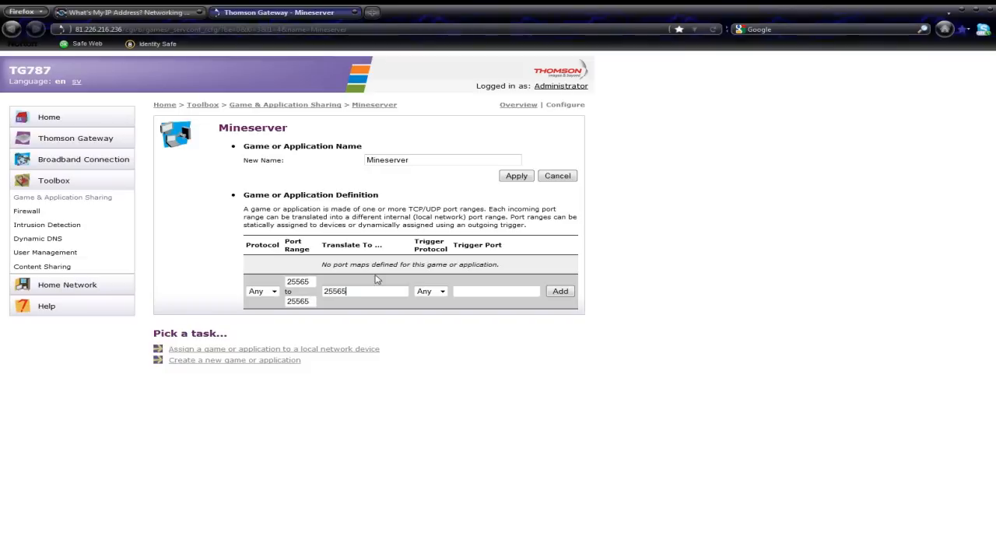
{"action": "mouse_move", "coordinate": [445, 305]}
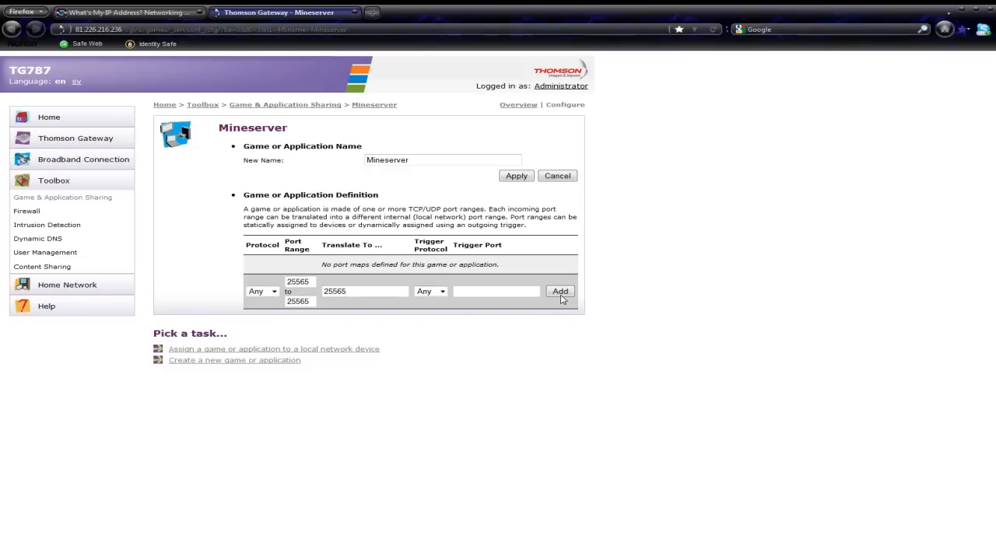
{"action": "left_click", "coordinate": [560, 291]}
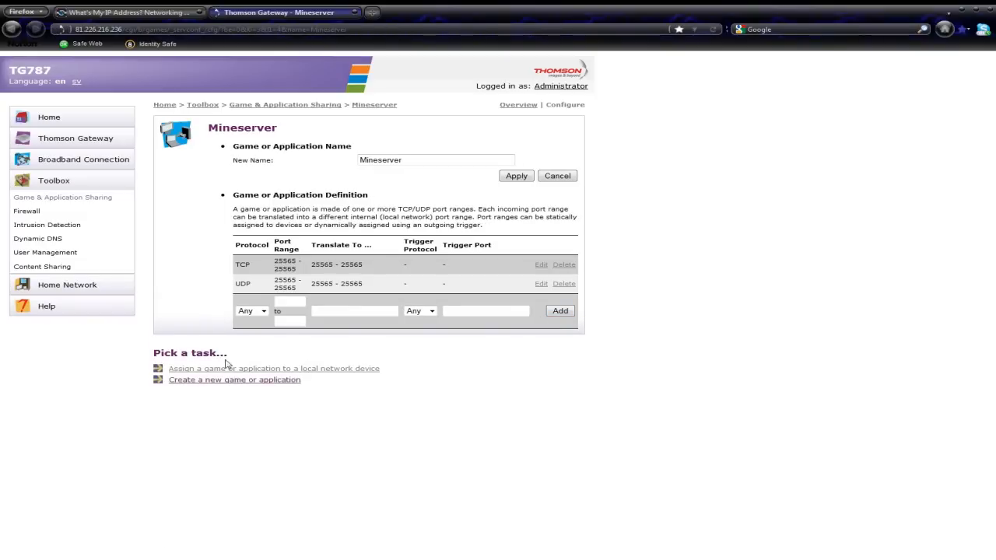
{"action": "mouse_move", "coordinate": [325, 378]}
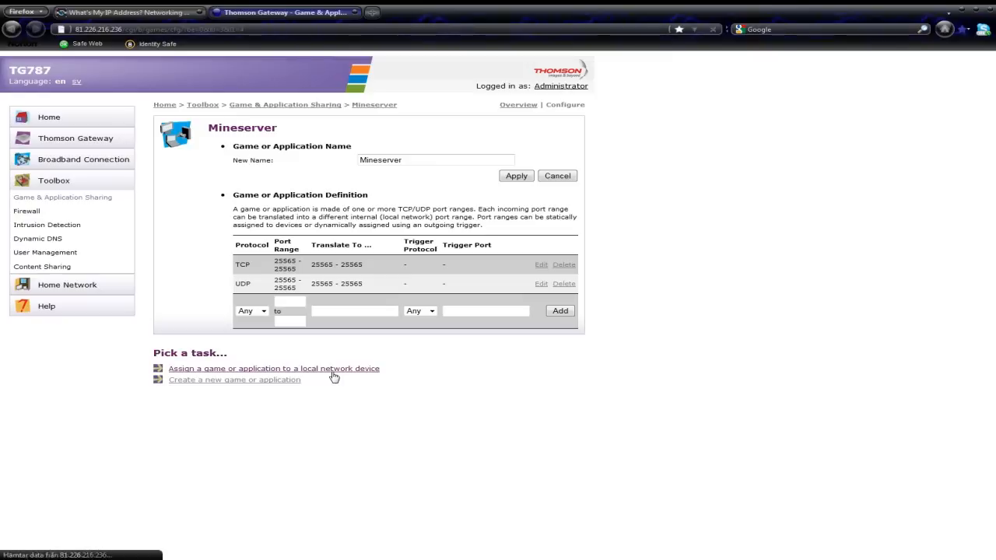
Go to 'Assign a game or application to a local network device'
{"action": "left_click", "coordinate": [284, 104]}
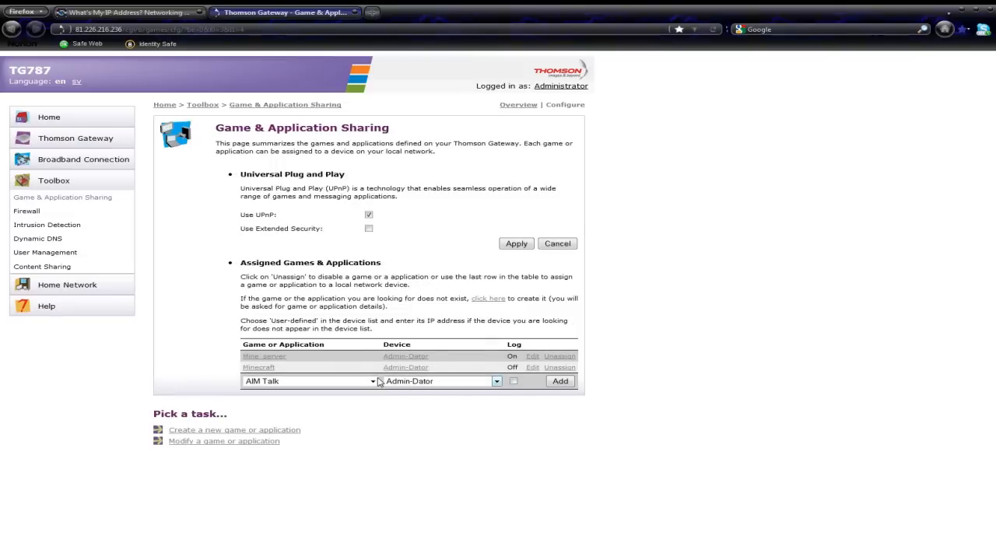
Select Mineserver as the game and Admin-Dator as the device in the assign row
{"action": "left_click", "coordinate": [372, 381]}
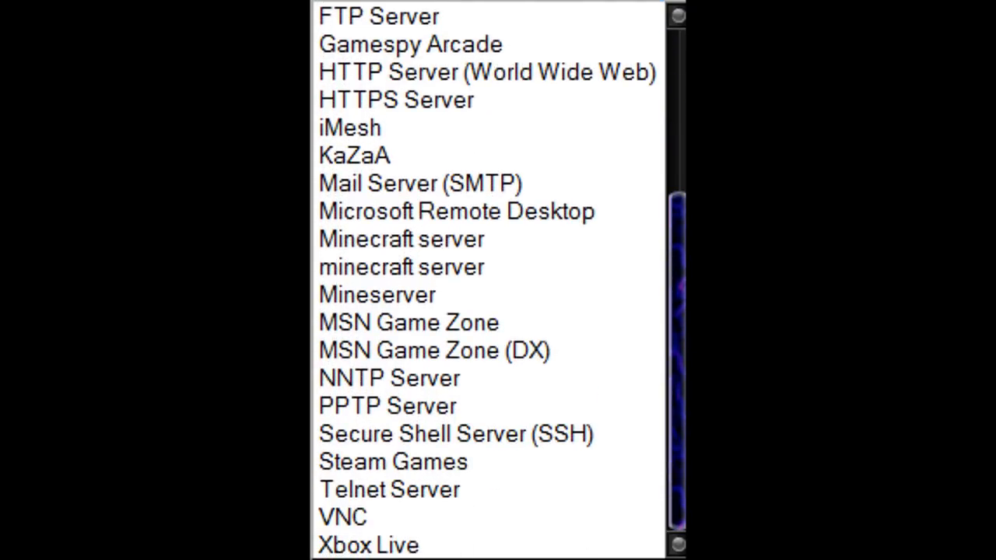
{"action": "left_click", "coordinate": [376, 294]}
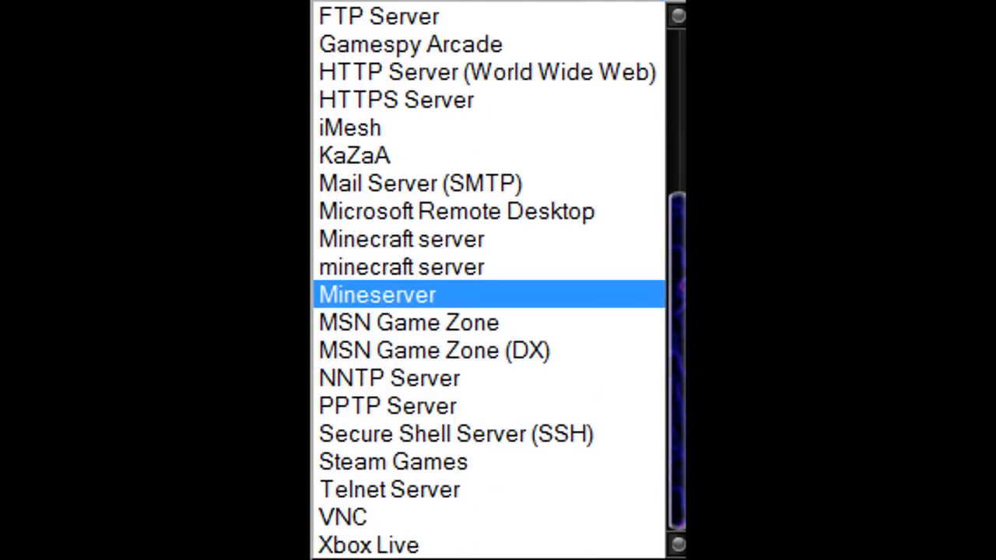
{"action": "left_click", "coordinate": [408, 322]}
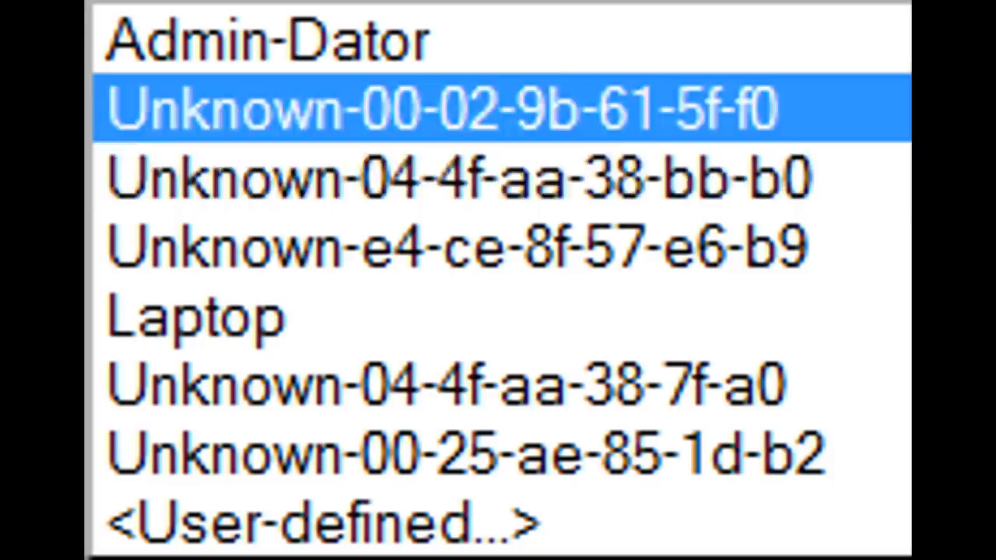
{"action": "left_click", "coordinate": [451, 384]}
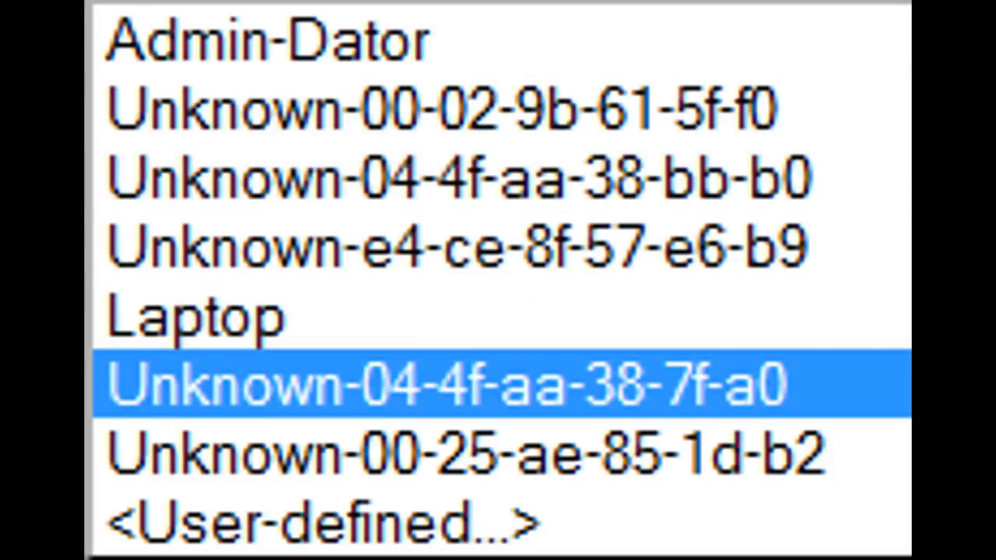
{"action": "left_click", "coordinate": [459, 248]}
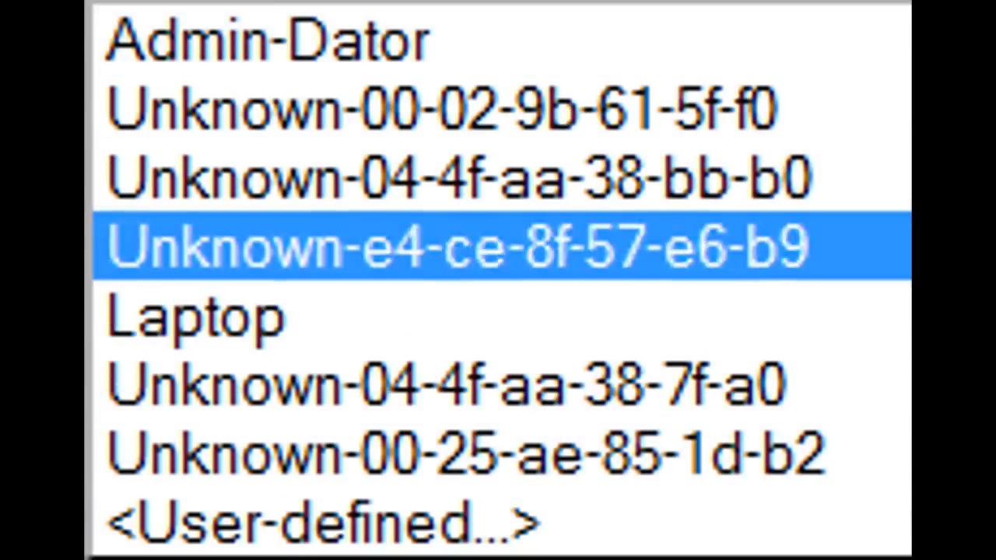
{"action": "left_click", "coordinate": [451, 386]}
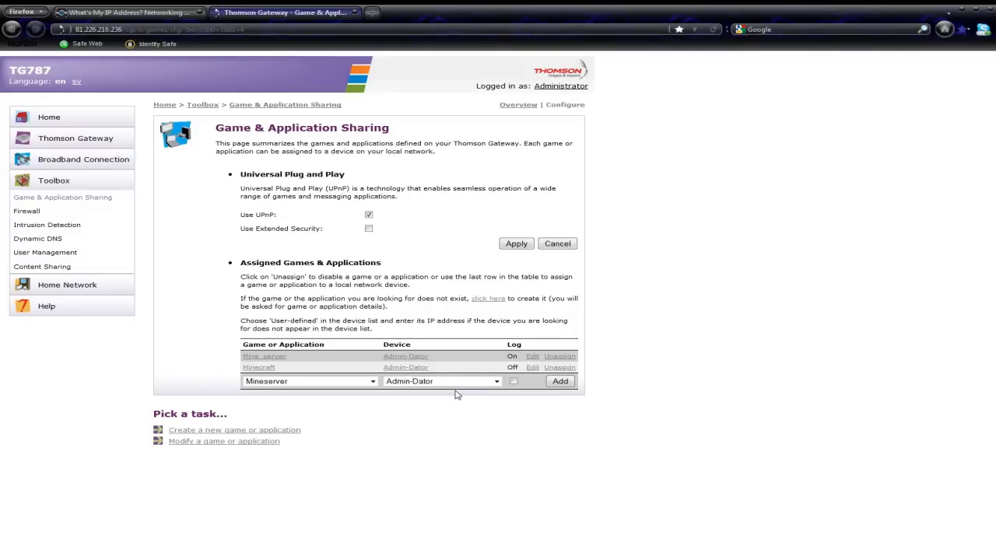
Add the assignment so Mineserver is listed for Admin-Dator with logging on
{"action": "left_click", "coordinate": [514, 381]}
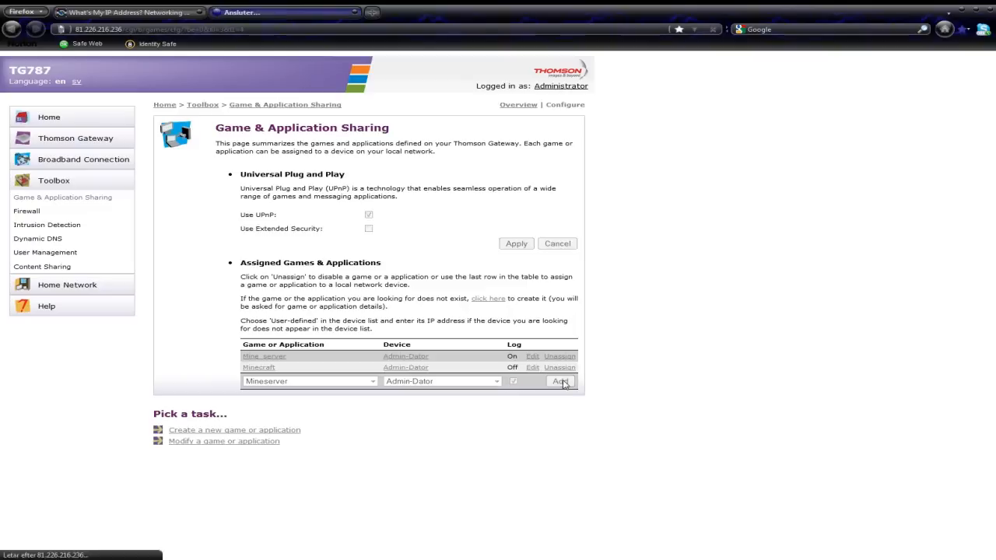
{"action": "left_click", "coordinate": [560, 381]}
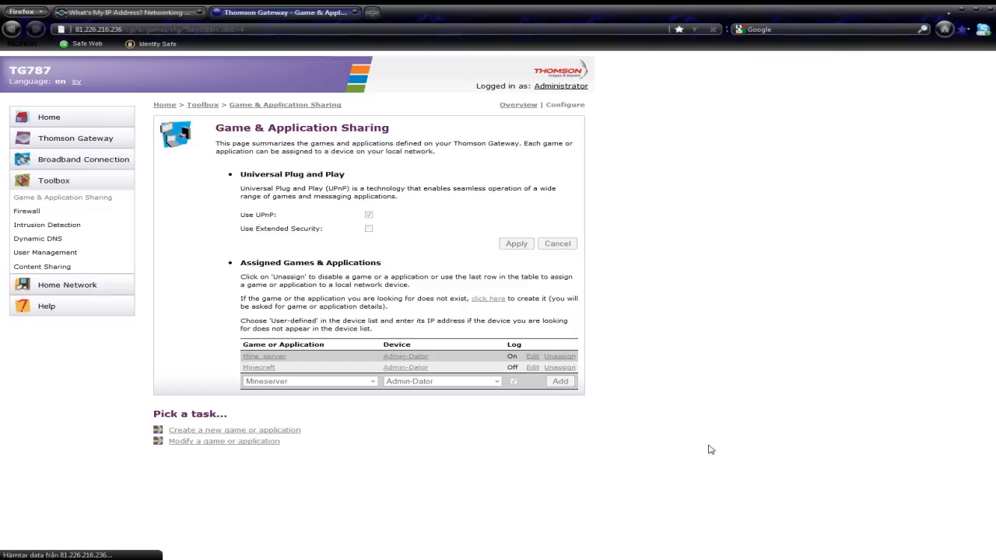
{"action": "left_click", "coordinate": [561, 379]}
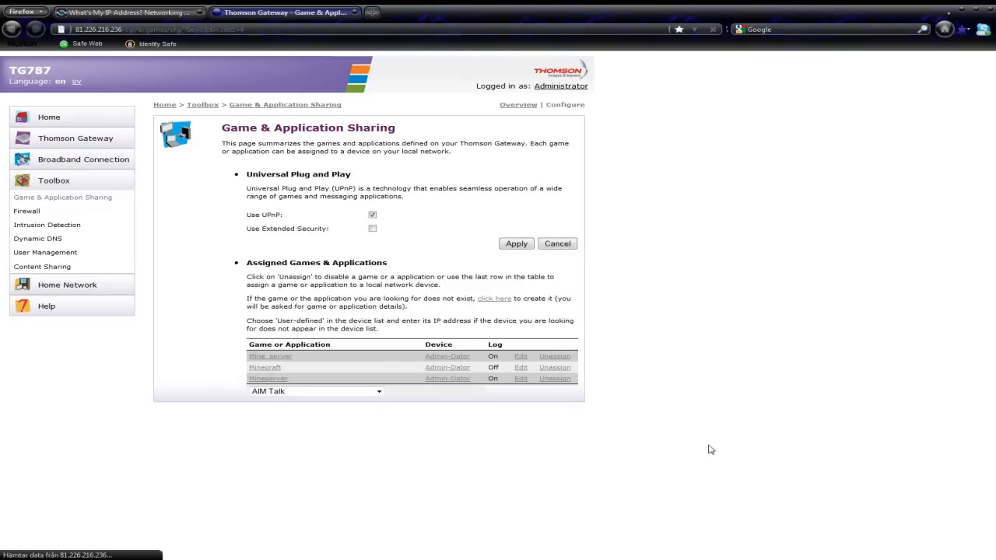